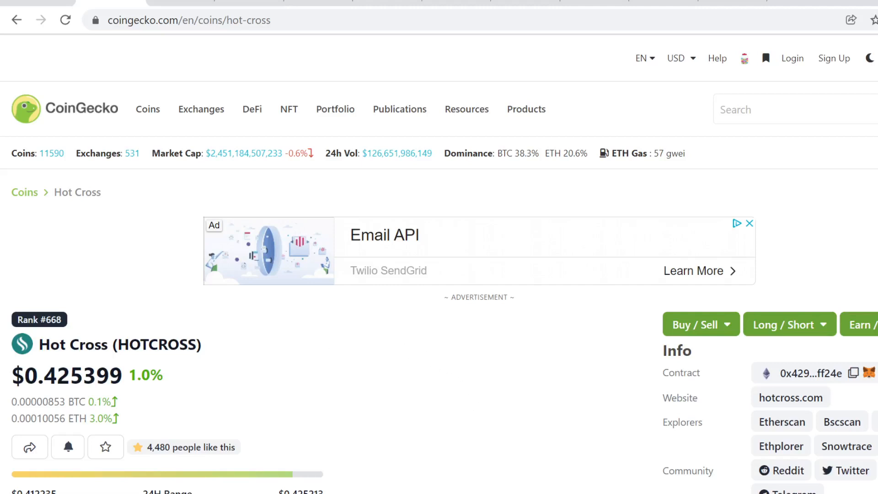
mouse_move(155, 333)
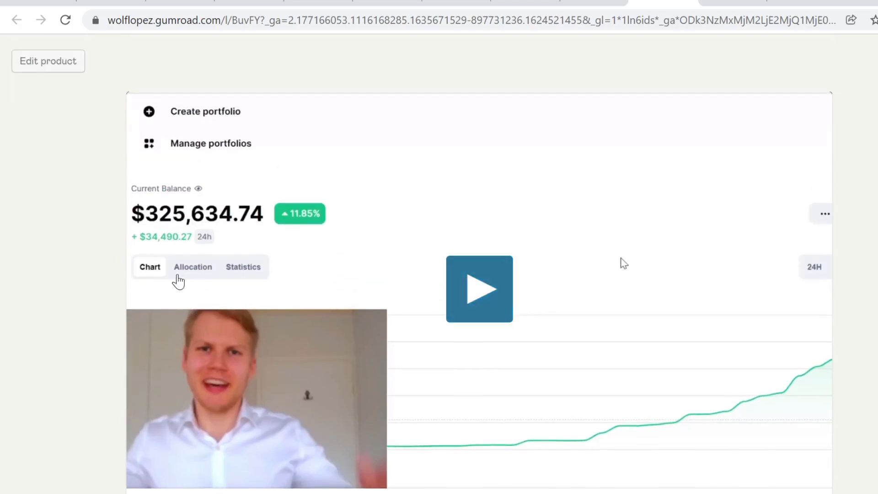
mouse_move(46, 240)
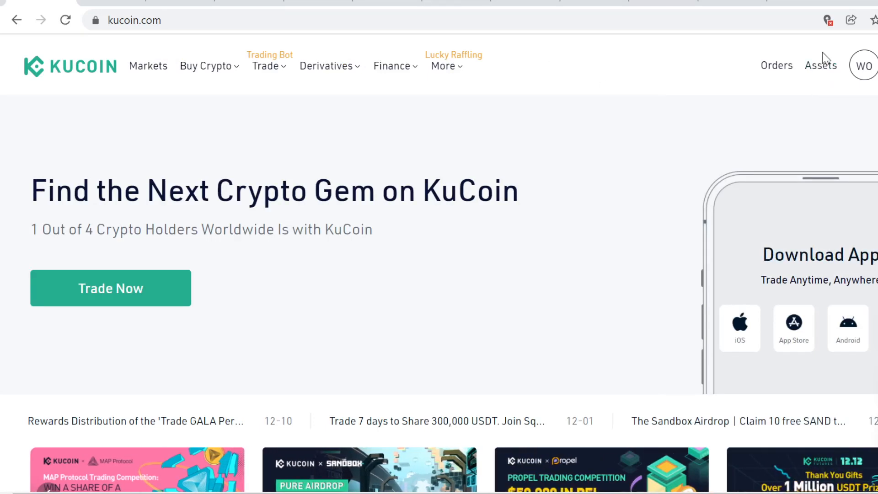
Go to the Main Account balances via the Assets menu, showing about 1,160 USDT available.
left_click(821, 65)
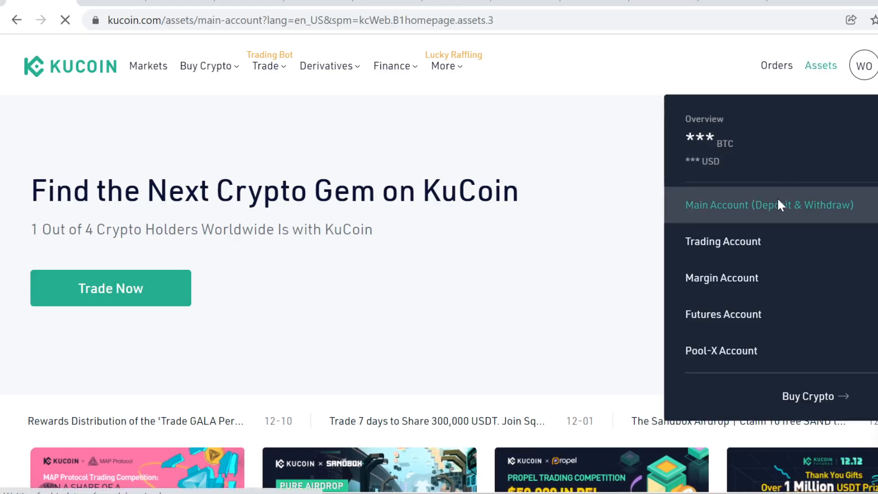
left_click(768, 204)
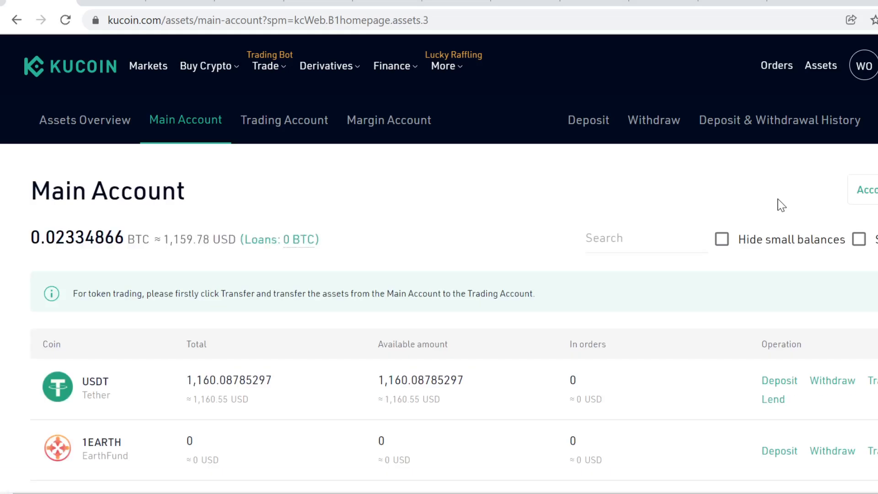
mouse_move(50, 390)
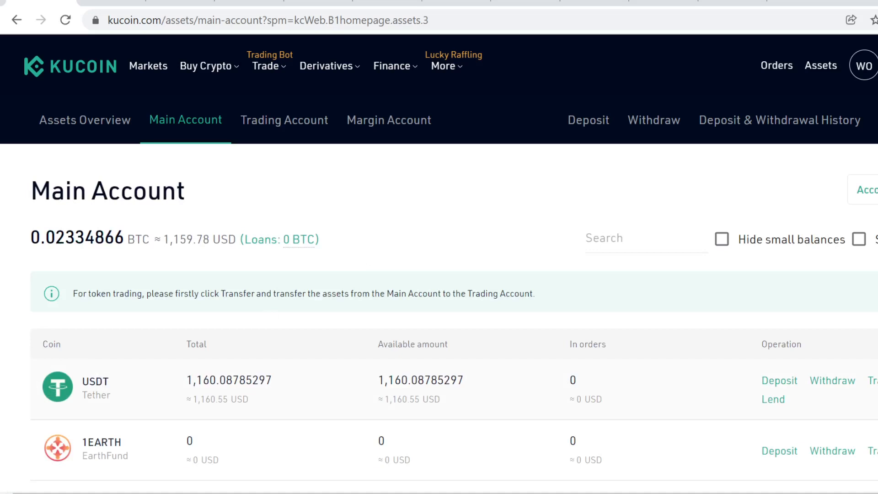
mouse_move(124, 382)
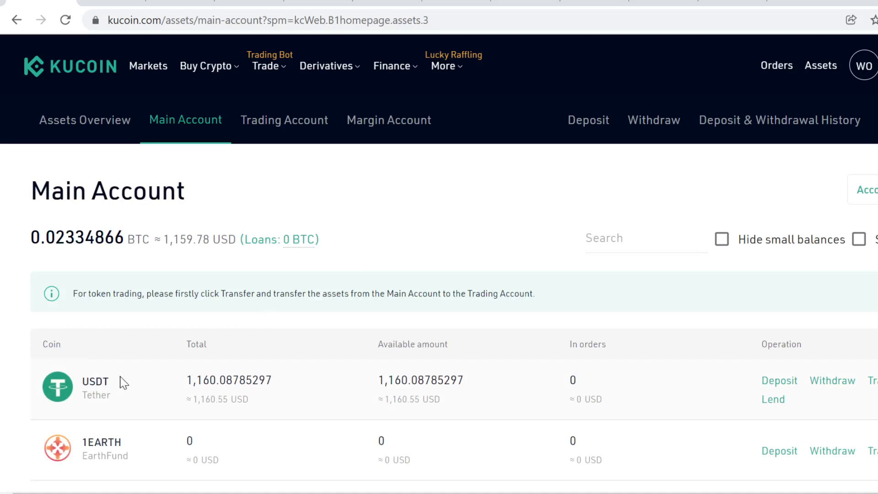
Quote a third-party card purchase of USDT for 4533 EUR, with Banxa offering about 49.58 USDT.
left_click(206, 66)
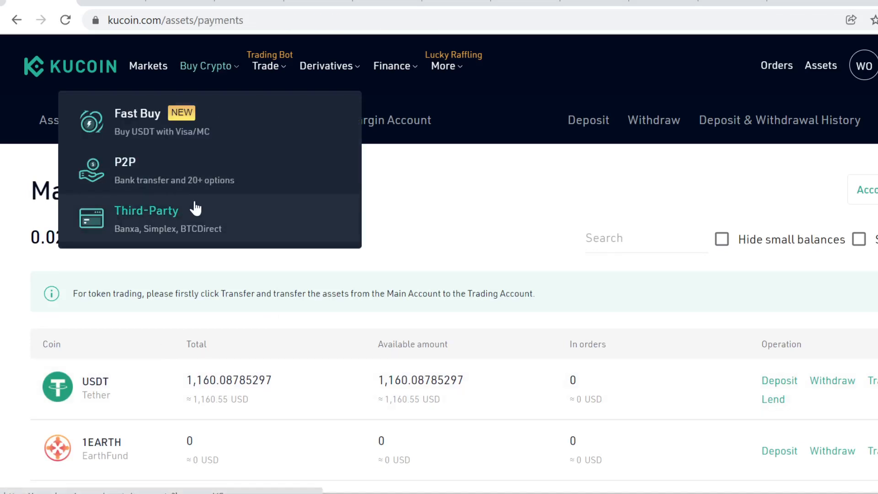
left_click(146, 210)
type("u")
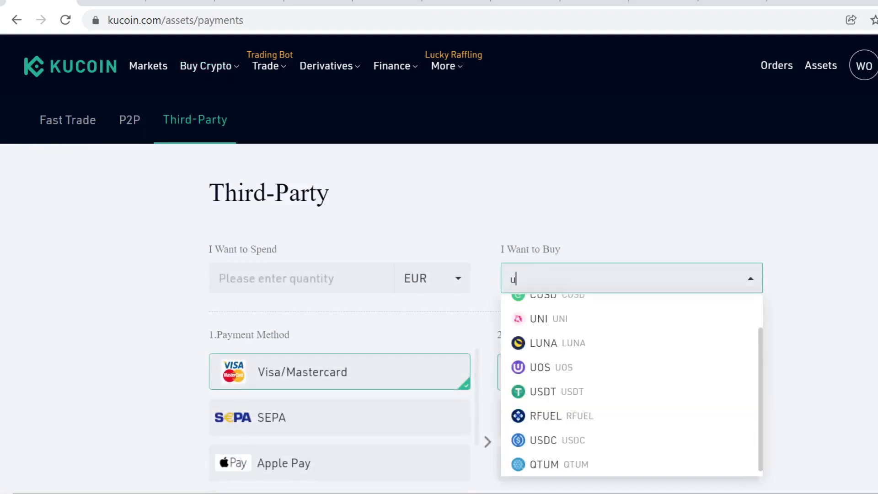
left_click(542, 390)
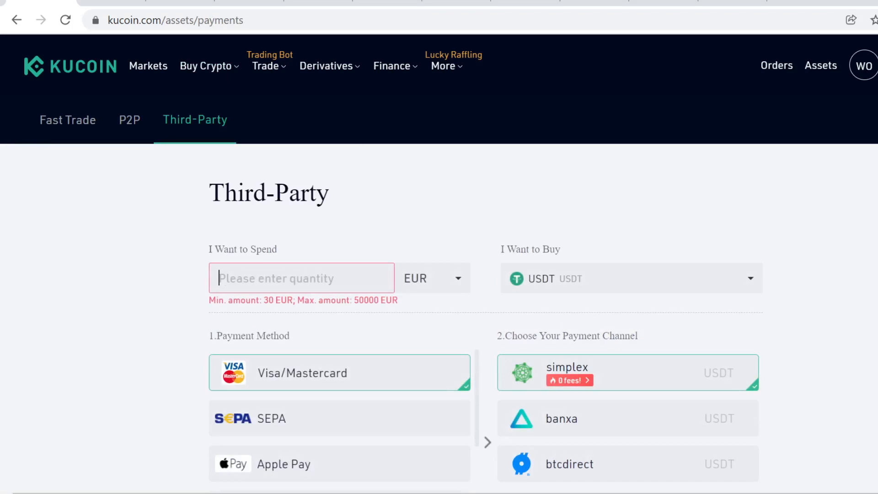
type("4533")
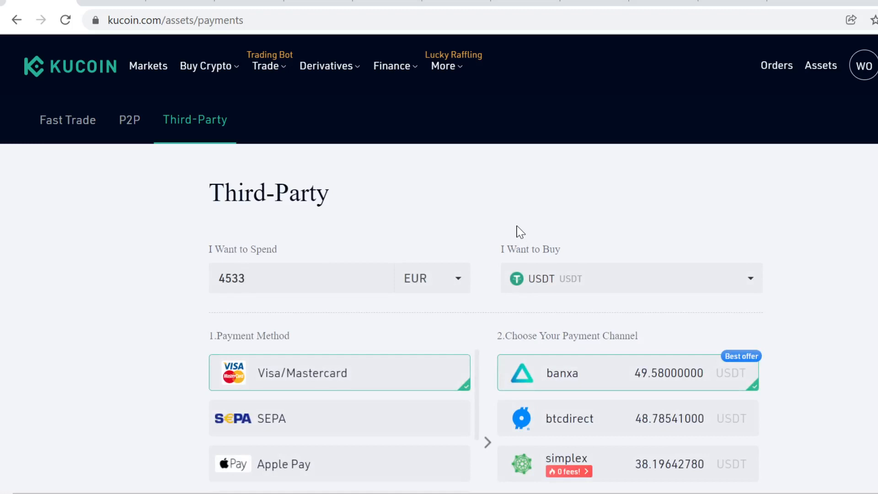
left_click(821, 65)
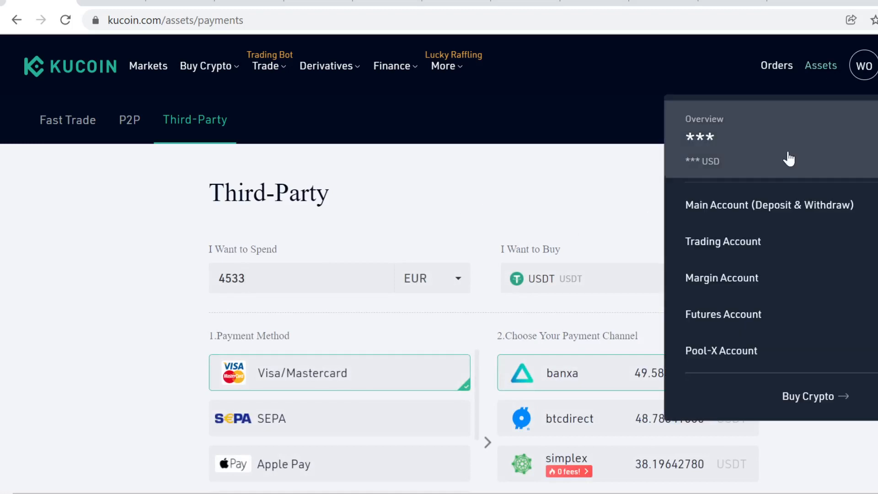
Check the Trading Account's tiny POL and BNB balances, then return to the Main Account with ~1,160 USDT.
left_click(768, 204)
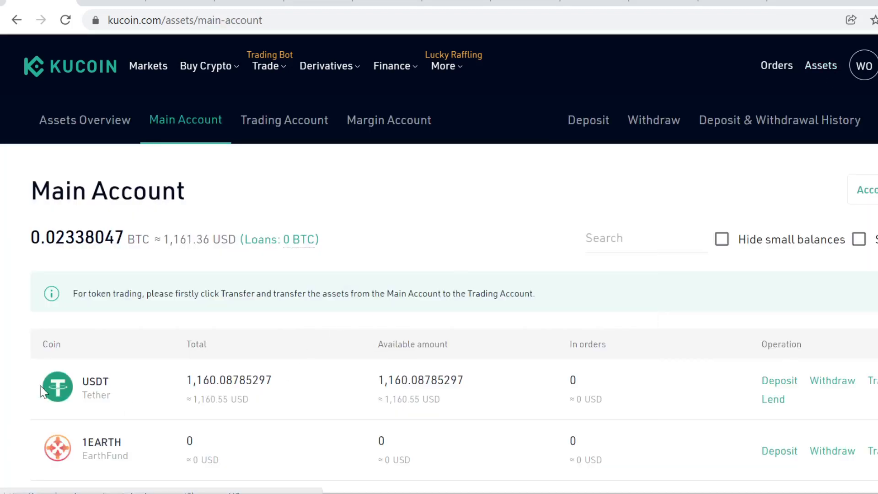
mouse_move(144, 310)
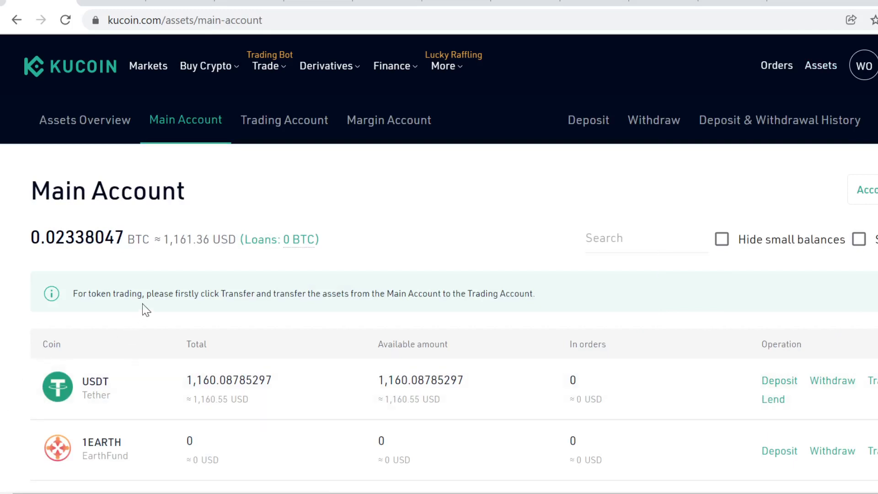
mouse_move(196, 140)
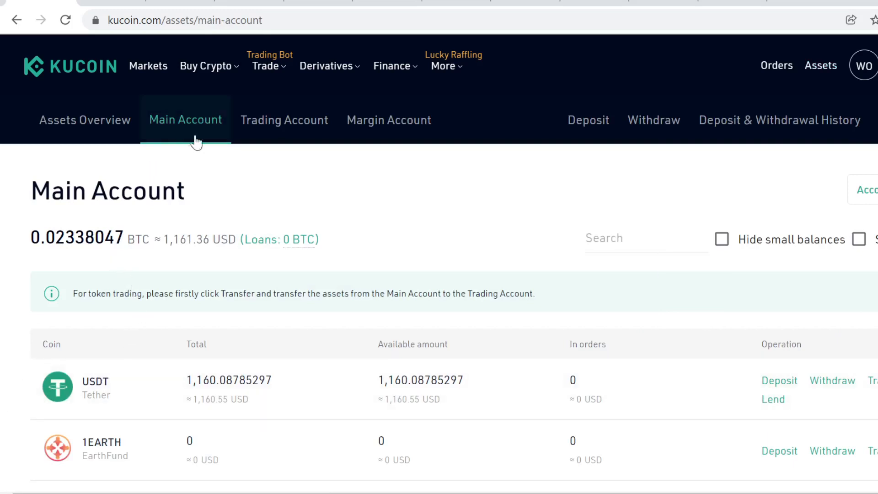
mouse_move(213, 121)
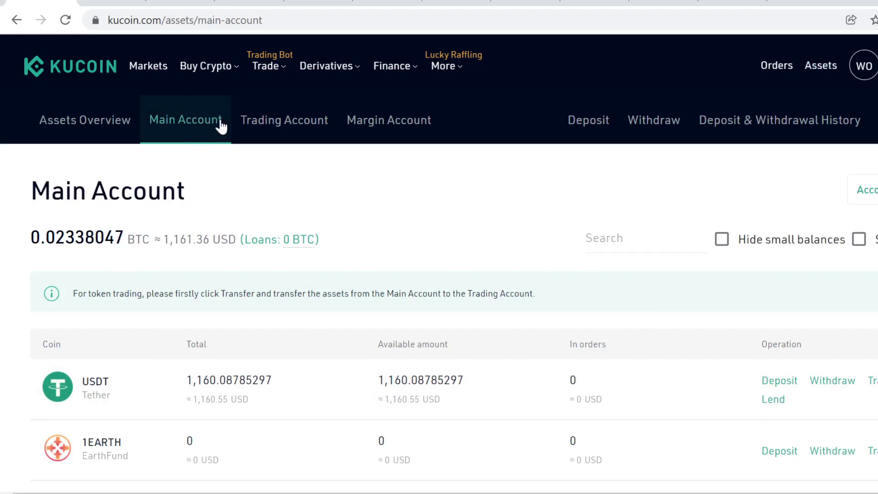
mouse_move(779, 380)
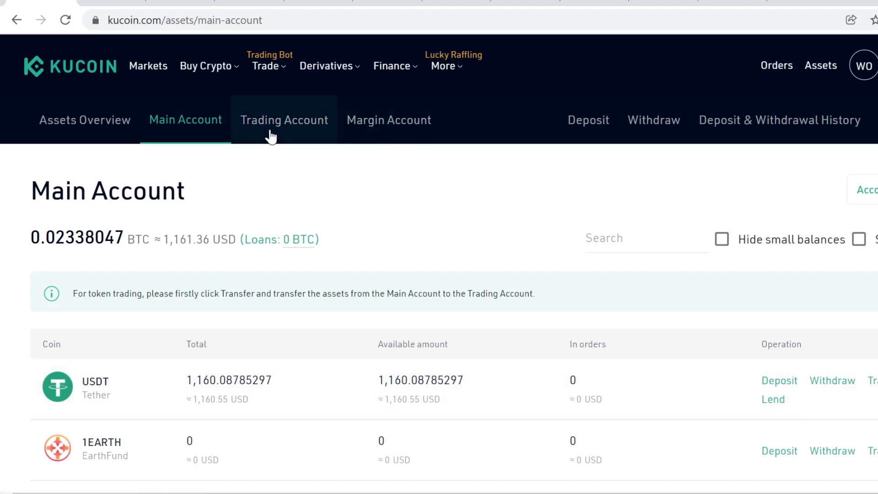
left_click(284, 120)
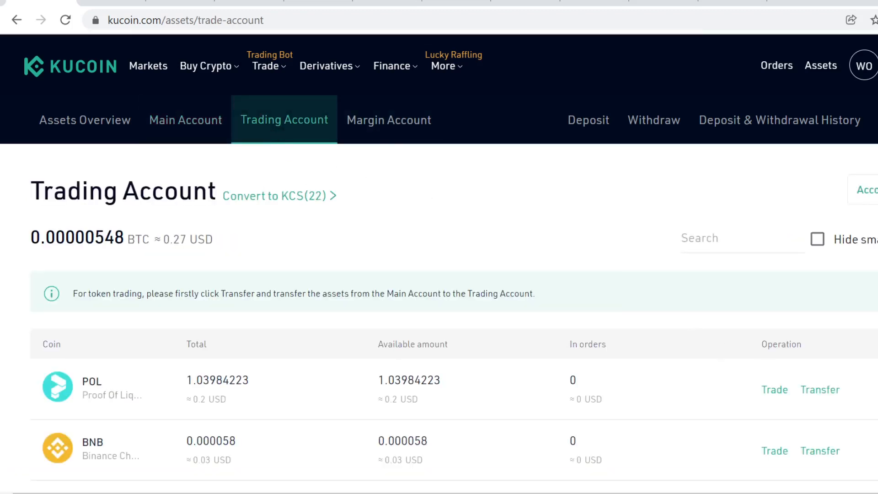
mouse_move(185, 120)
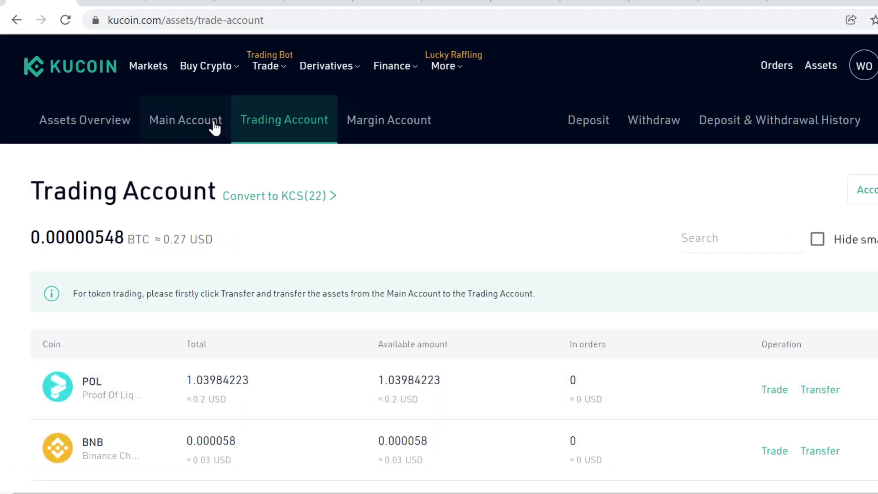
left_click(186, 119)
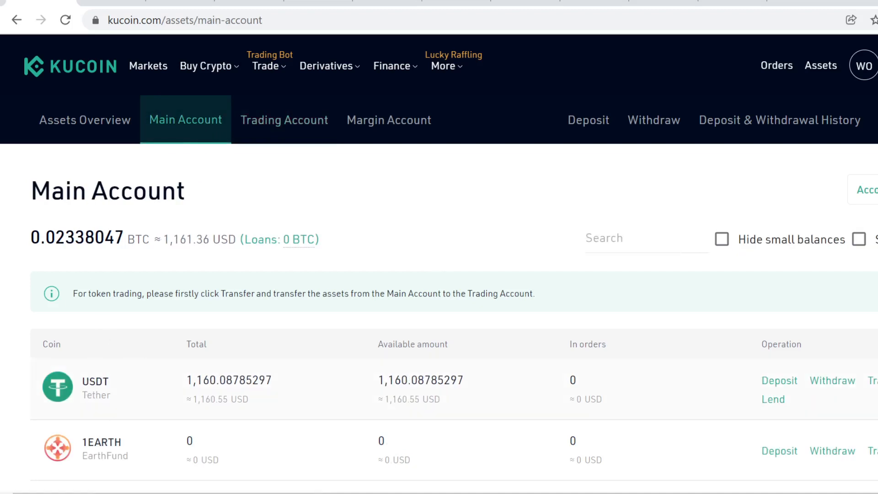
Transfer all 1,160.08785297 USDT from the Main Account to the Trading Account and confirm it arrived.
left_click(875, 380)
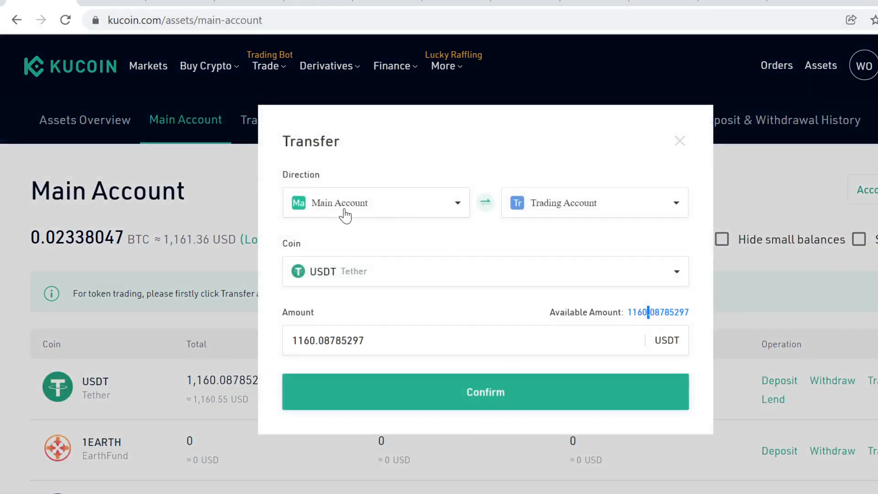
left_click(484, 391)
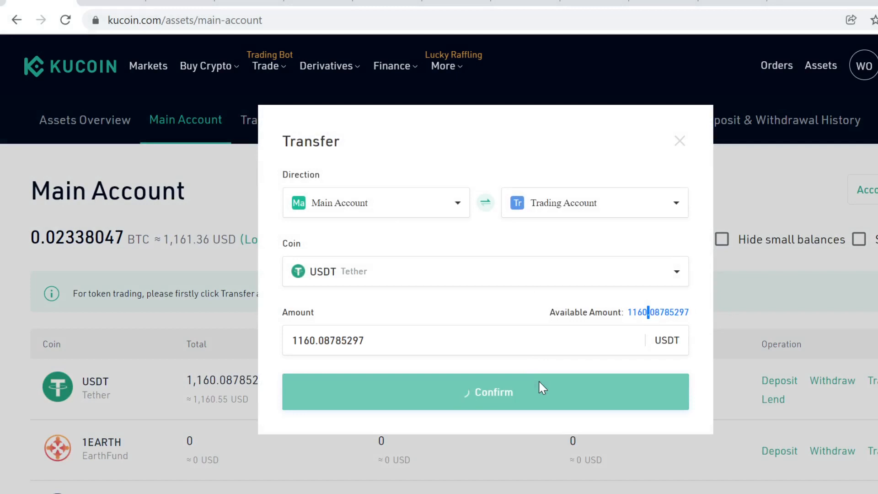
left_click(485, 391)
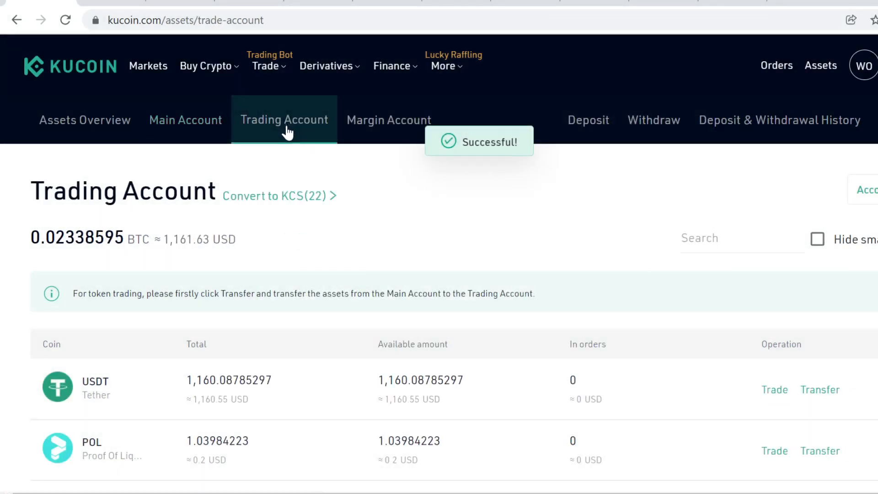
mouse_move(77, 385)
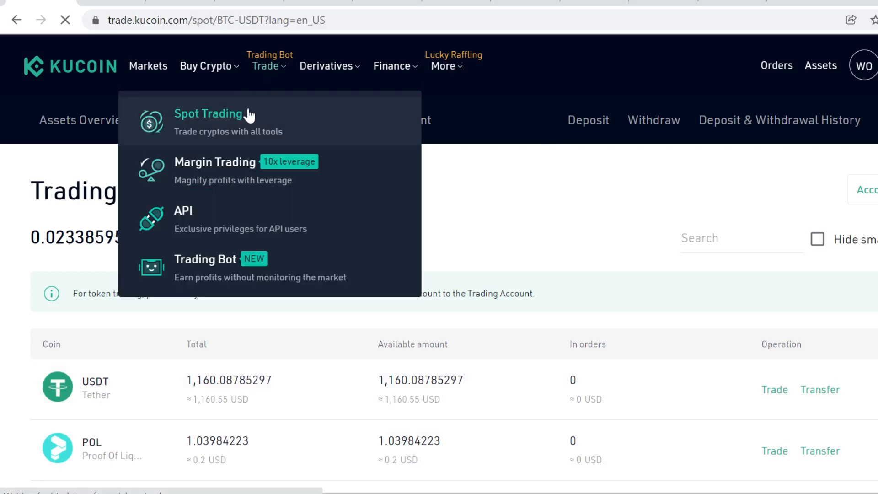
Go to Spot Trading, search HOTCROSS and select the HOTCROSS/USDT market.
left_click(209, 113)
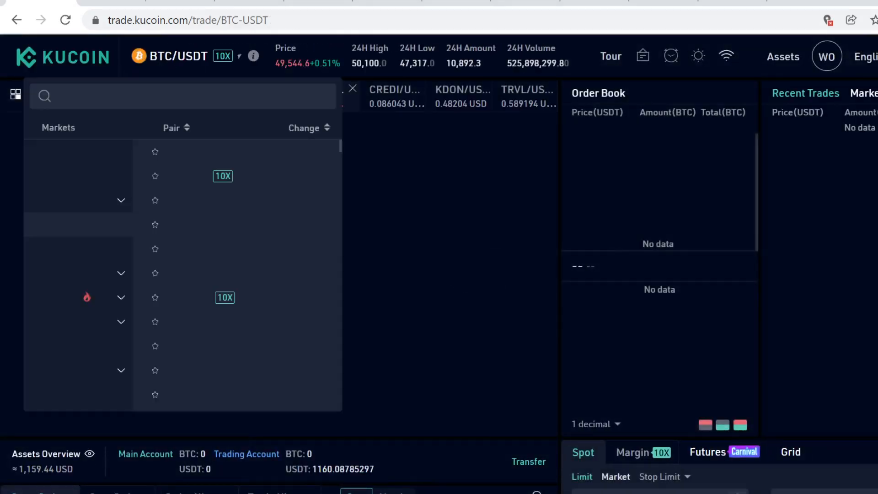
type("HOTCROS")
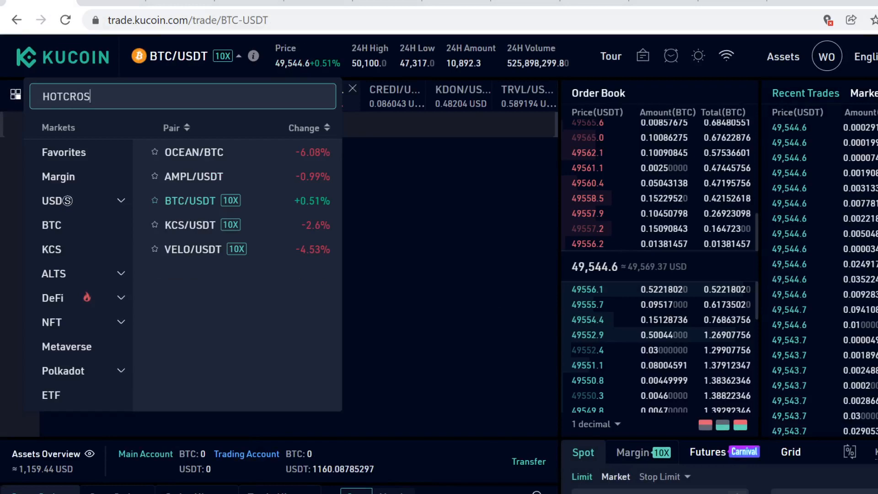
type("S")
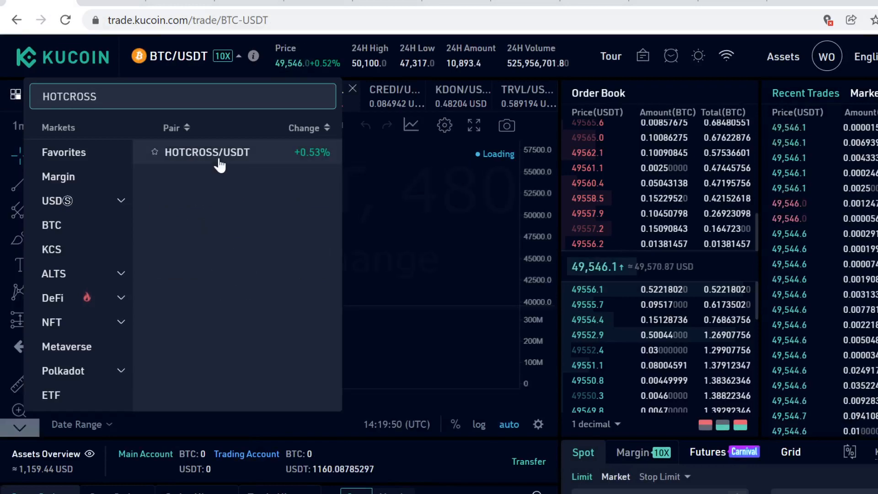
left_click(208, 152)
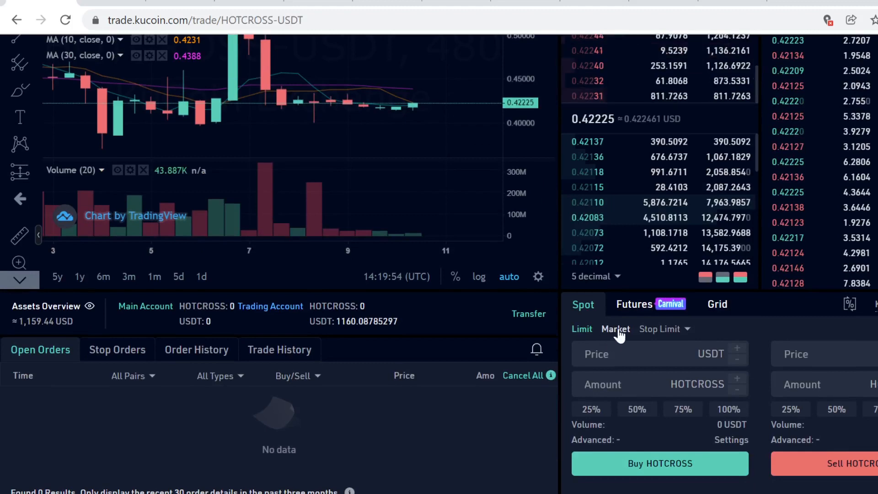
Set a market buy for HOTCROSS spending 100% of the balance, 1,156.61799 USDT.
left_click(614, 329)
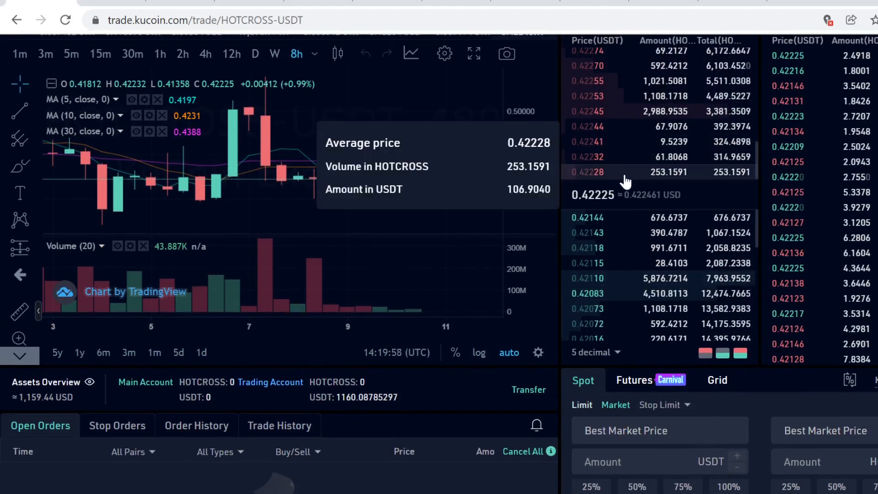
scroll("down", 3)
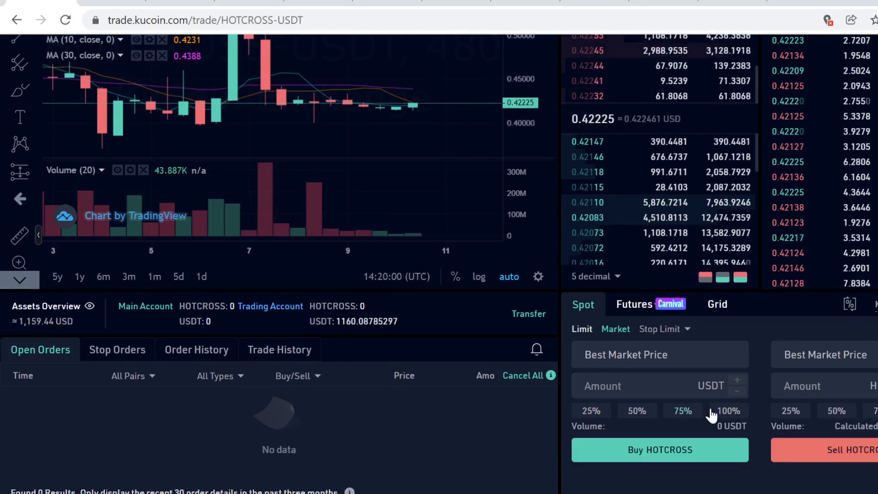
left_click(727, 411)
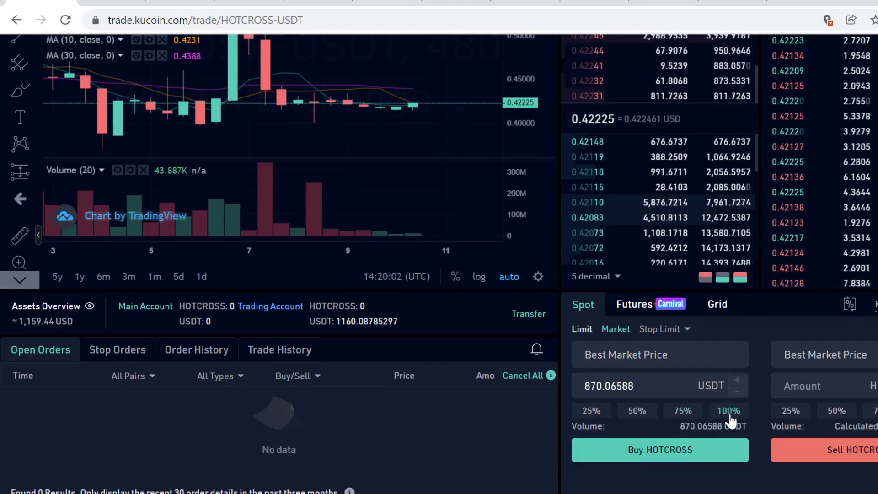
left_click(727, 410)
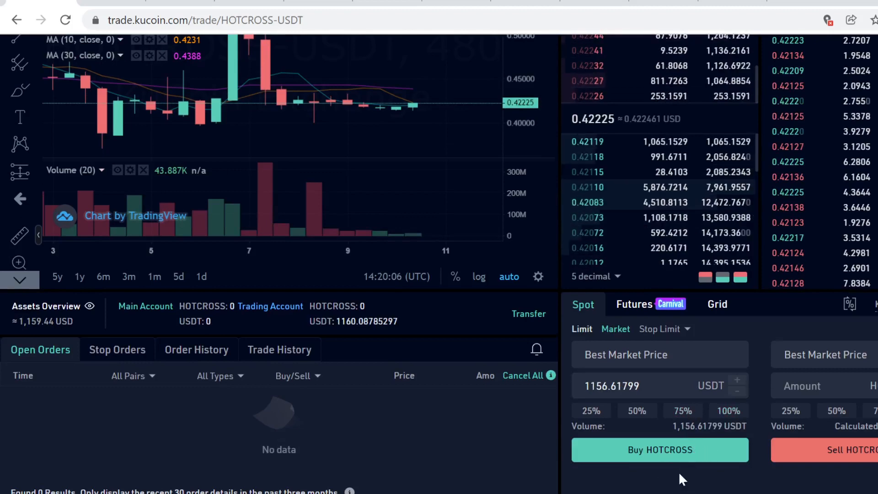
scroll("up", 3)
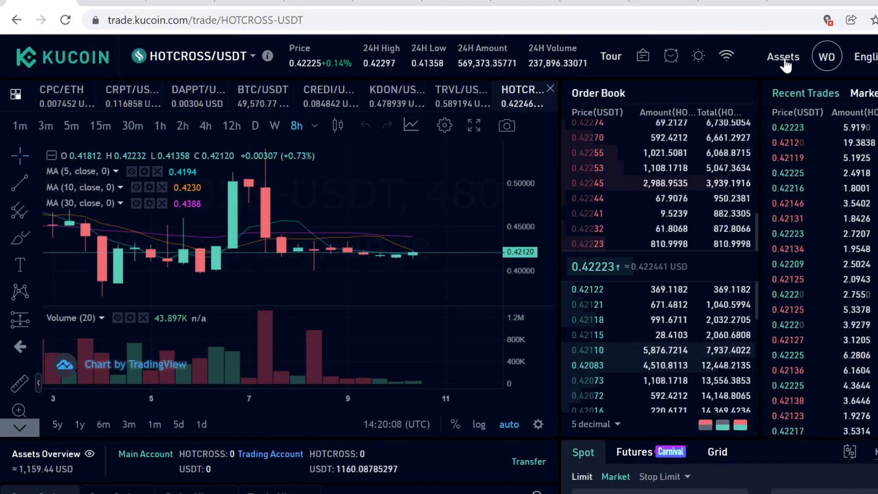
Review the order form and bring up the account balances list from the header.
left_click(782, 57)
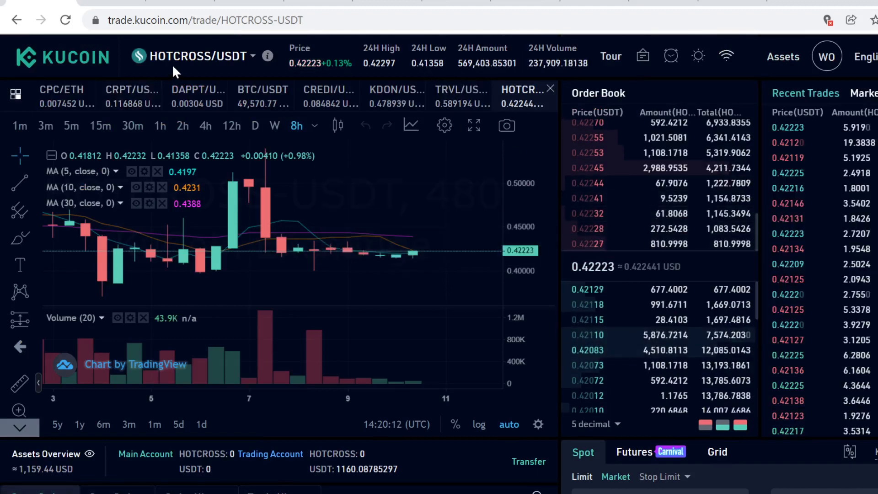
scroll("down", 3)
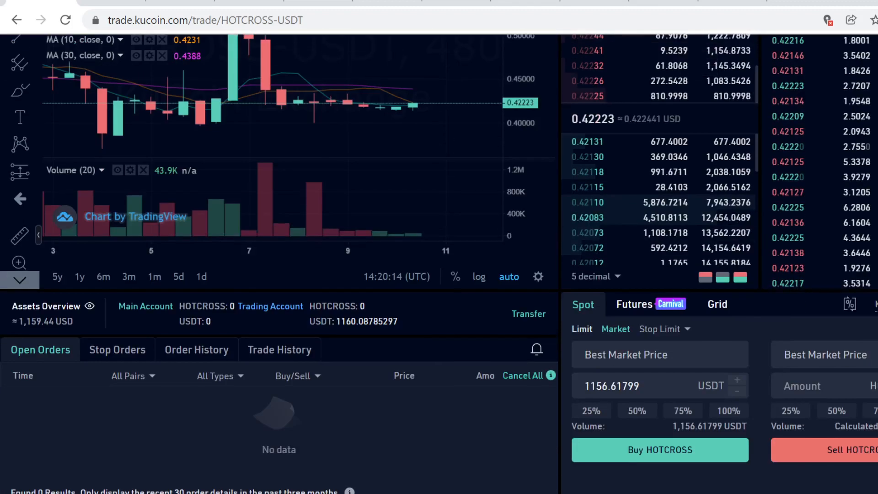
scroll("up", 3)
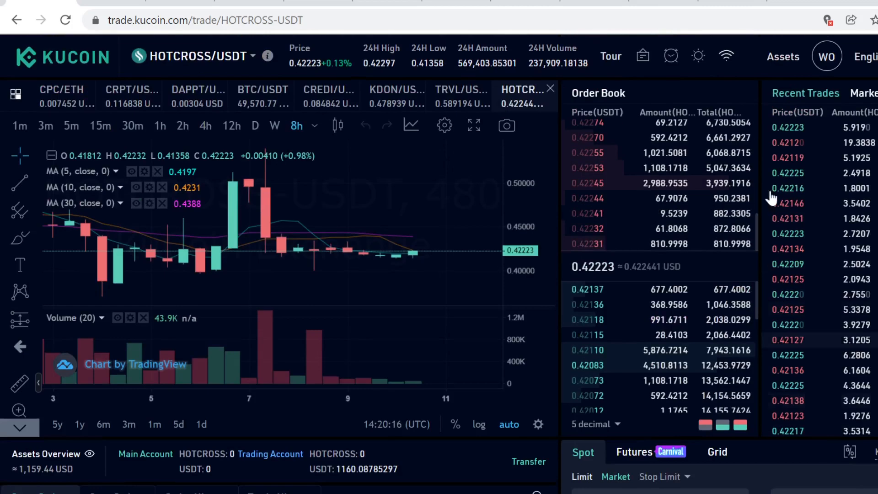
left_click(783, 56)
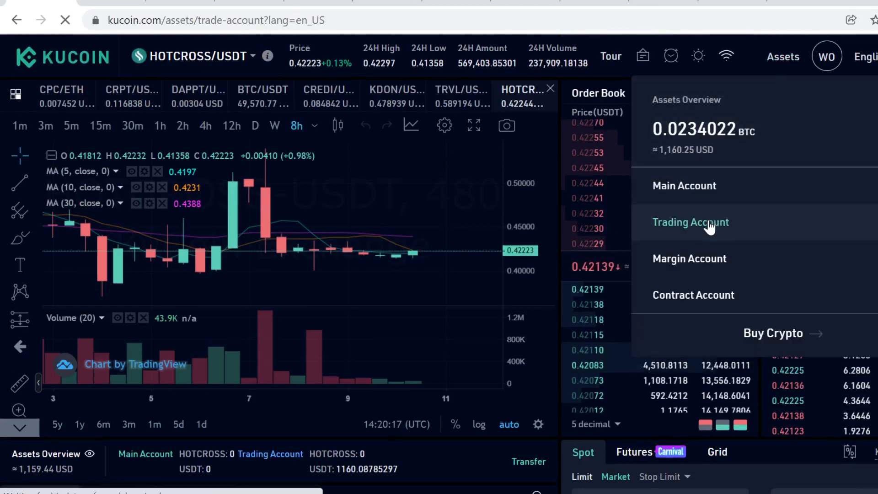
Transfer all 1,160.08785297 USDT from the Trading Account back to the Main Account and view it there.
left_click(690, 222)
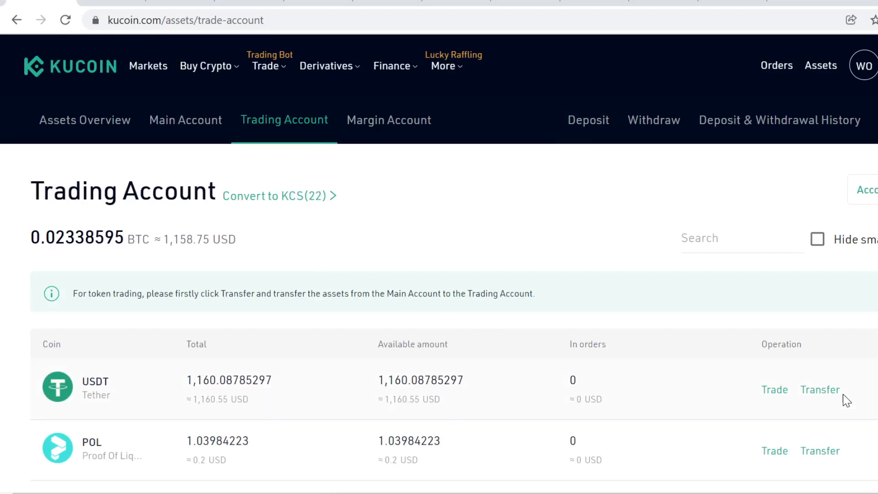
left_click(819, 389)
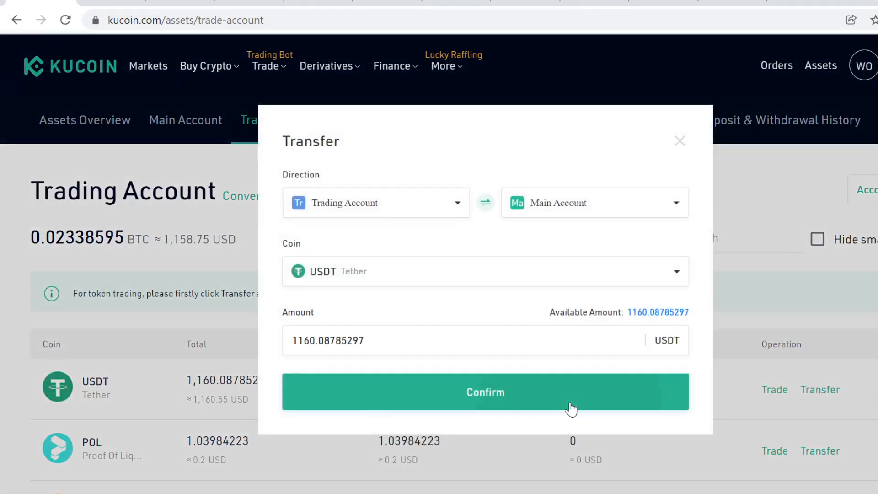
left_click(484, 391)
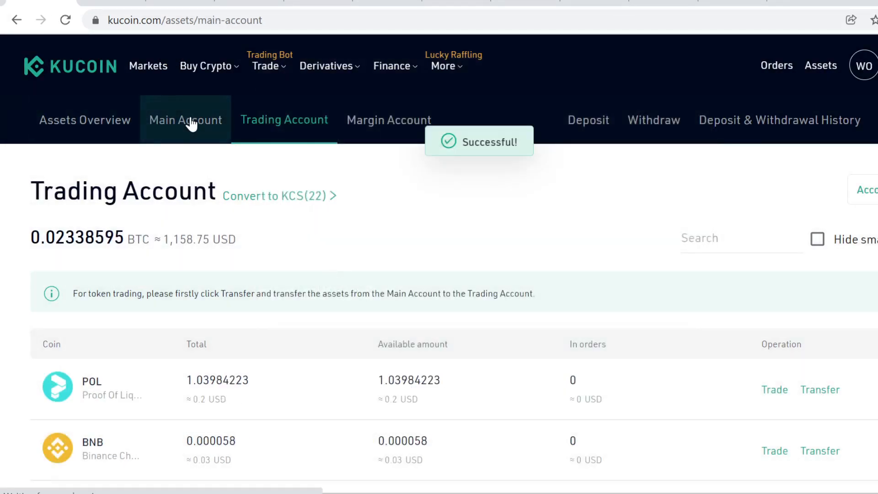
left_click(186, 120)
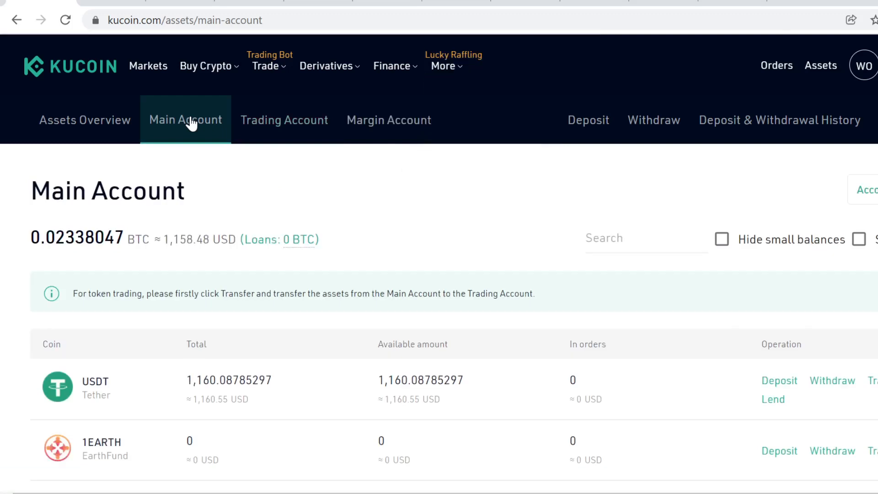
mouse_move(146, 85)
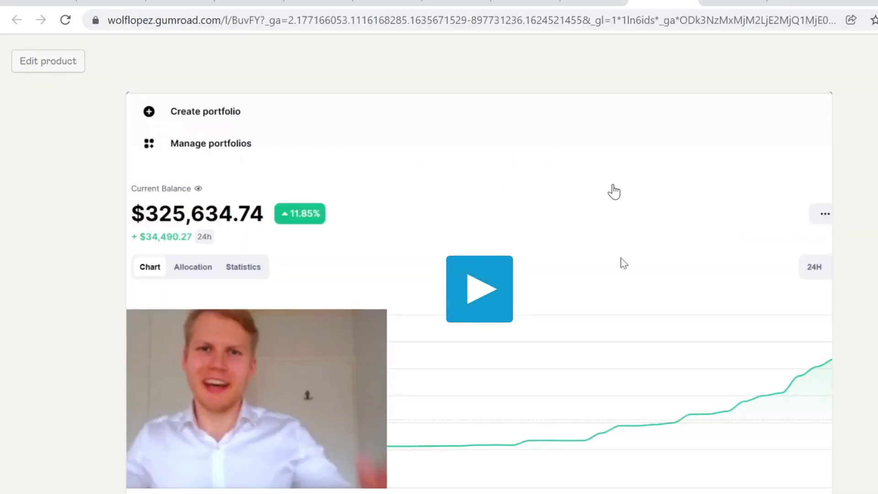
mouse_move(256, 361)
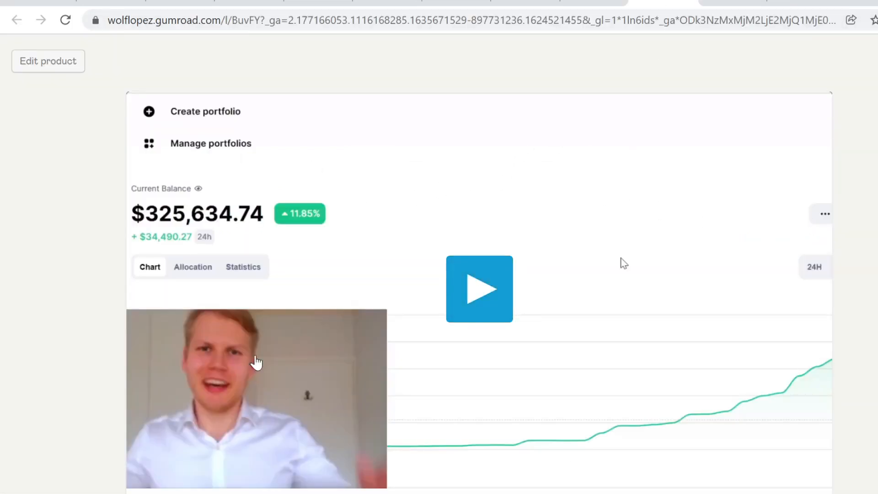